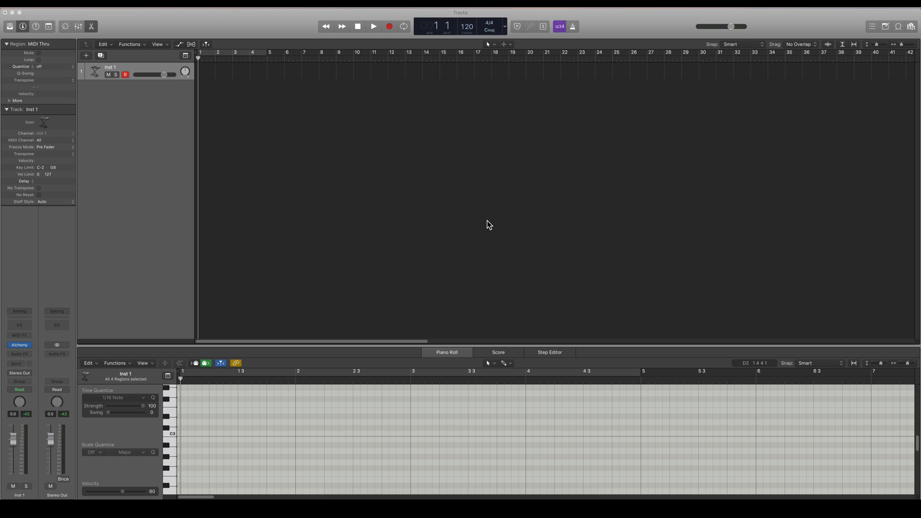
{"action": "mouse_move", "coordinate": [114, 110]}
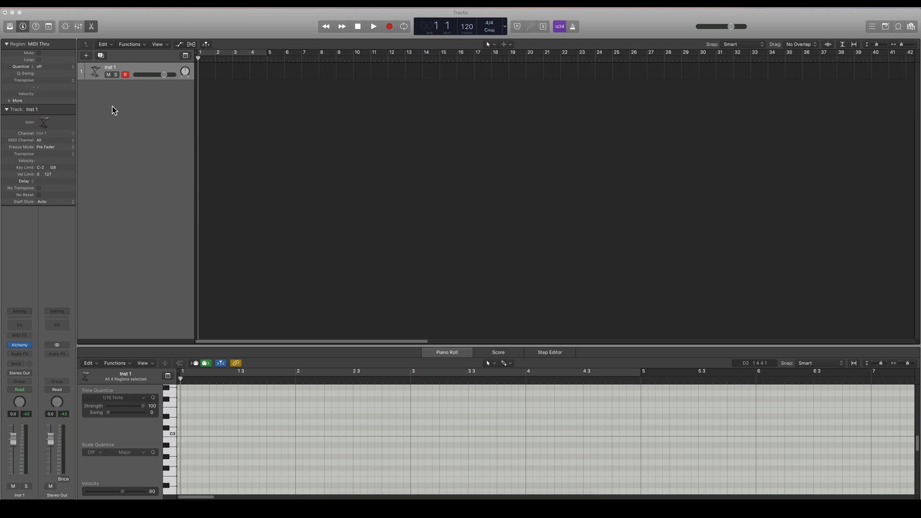
{"action": "mouse_move", "coordinate": [231, 138]}
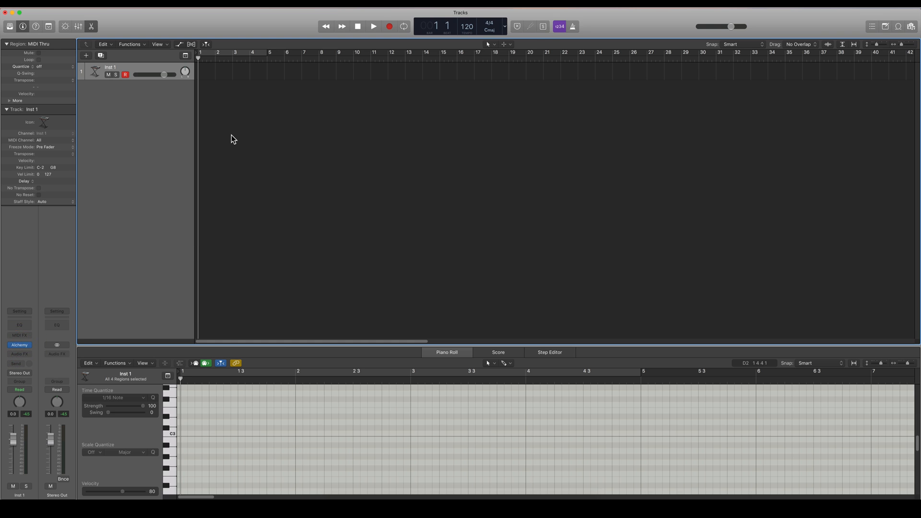
Insert the Chord Trigger MIDI effect in the MIDI FX slot of Inst 1.
{"action": "left_click", "coordinate": [19, 344]}
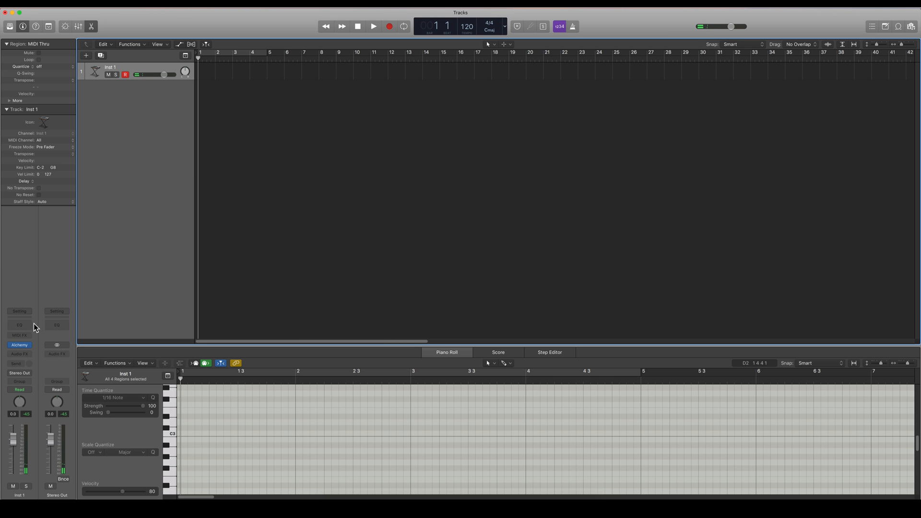
{"action": "left_click", "coordinate": [19, 335]}
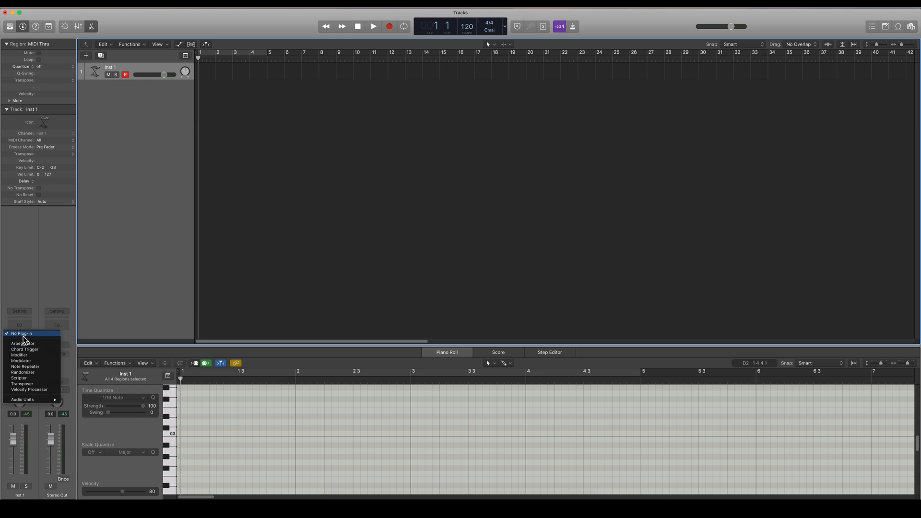
{"action": "mouse_move", "coordinate": [25, 367]}
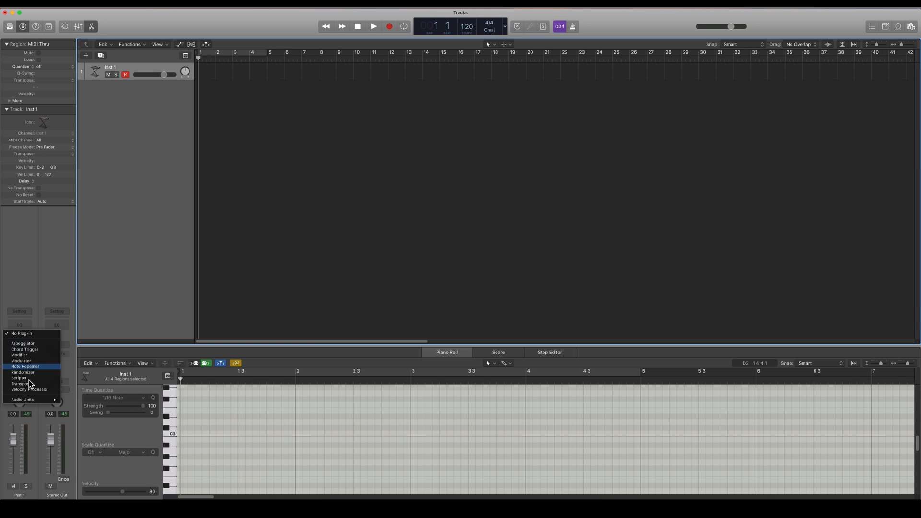
{"action": "mouse_move", "coordinate": [23, 360]}
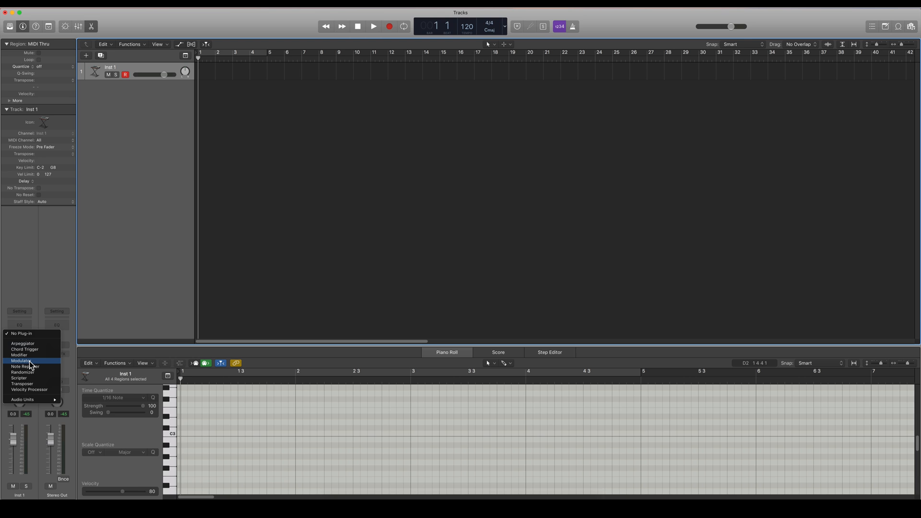
{"action": "mouse_move", "coordinate": [27, 355]}
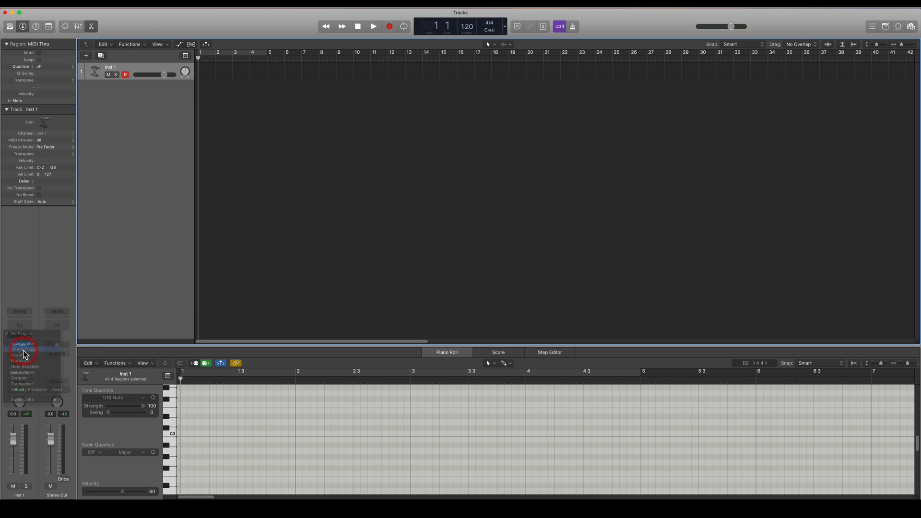
{"action": "left_click", "coordinate": [23, 349]}
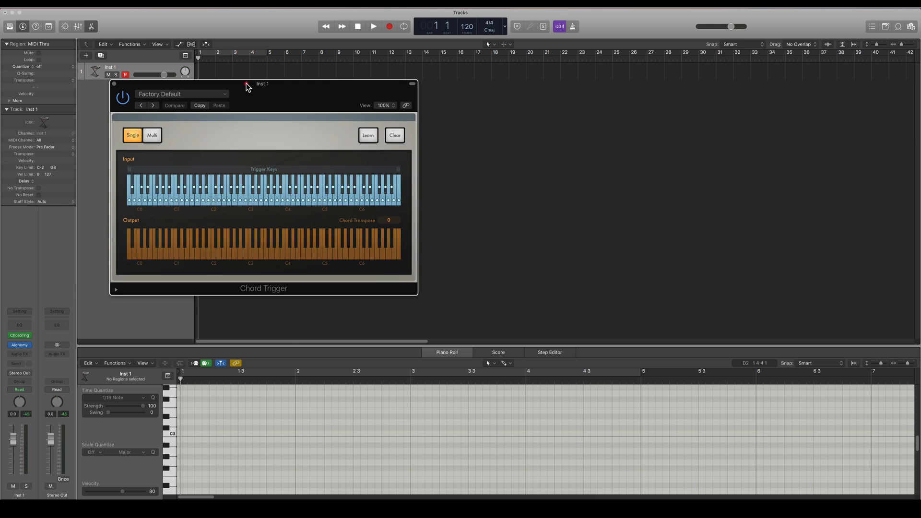
{"action": "left_click_drag", "start_coordinate": [263, 84], "coordinate": [299, 83]}
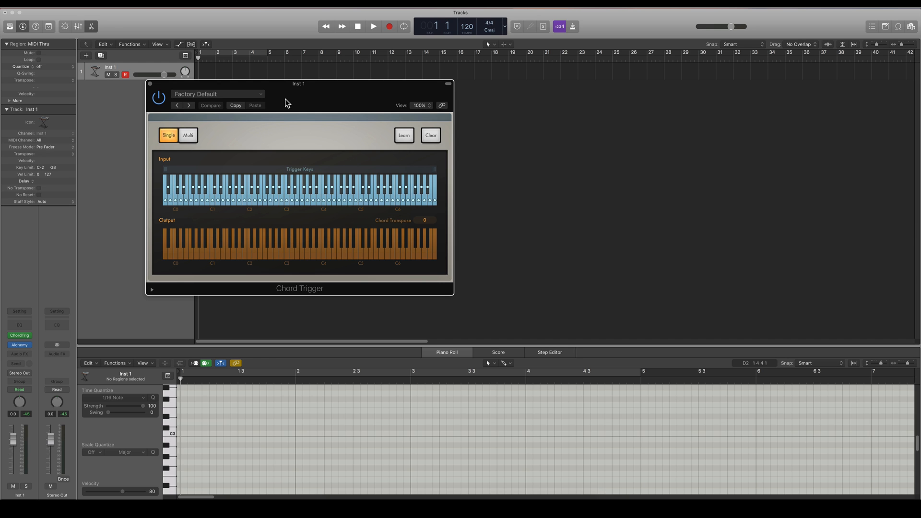
{"action": "left_click", "coordinate": [291, 188]}
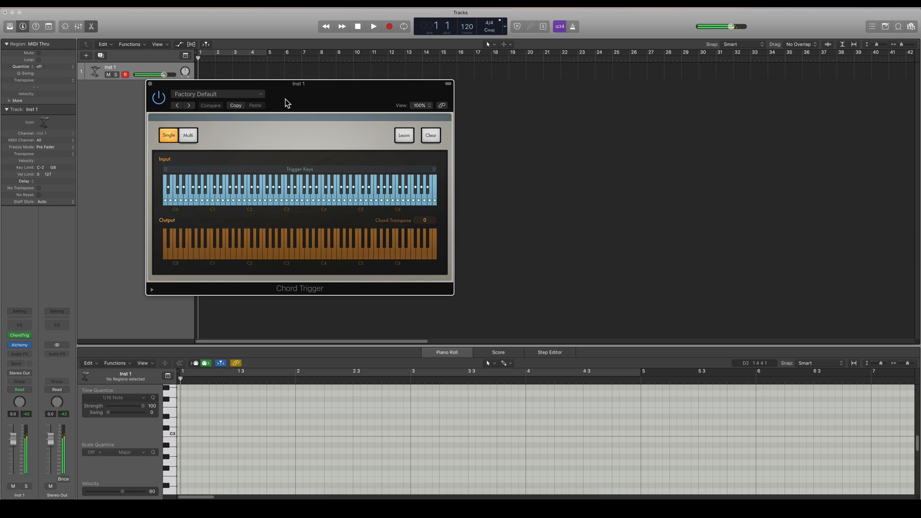
{"action": "left_click", "coordinate": [312, 188]}
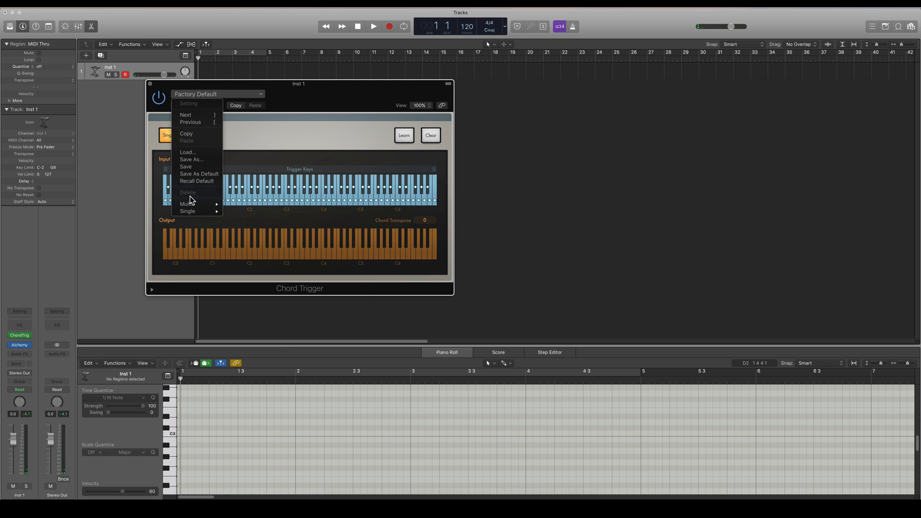
{"action": "mouse_move", "coordinate": [187, 211]}
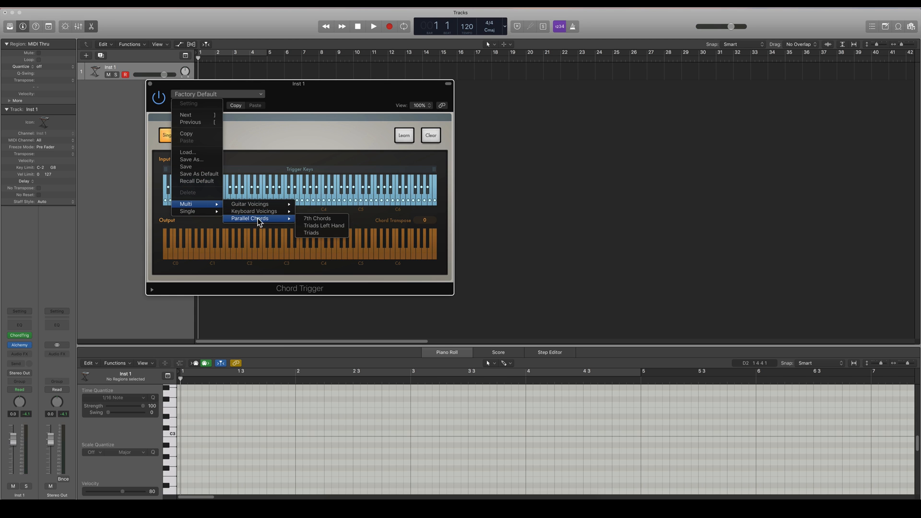
{"action": "mouse_move", "coordinate": [317, 217]}
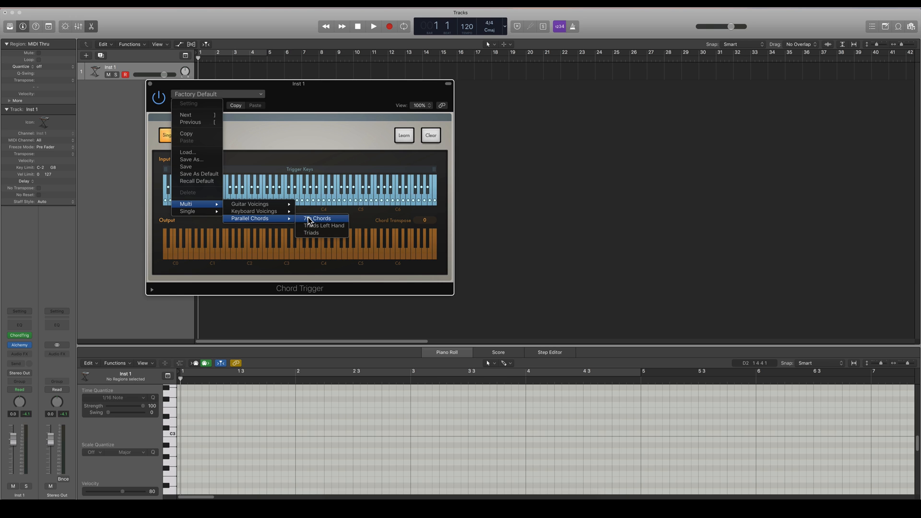
Load the Multi > Parallel Chords > 7th Chords preset into Chord Trigger.
{"action": "left_click", "coordinate": [316, 218]}
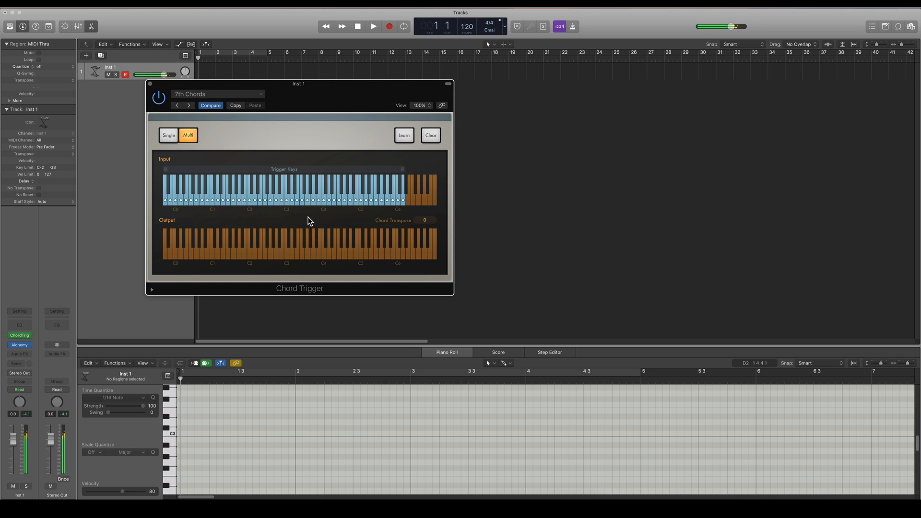
{"action": "left_click", "coordinate": [292, 199]}
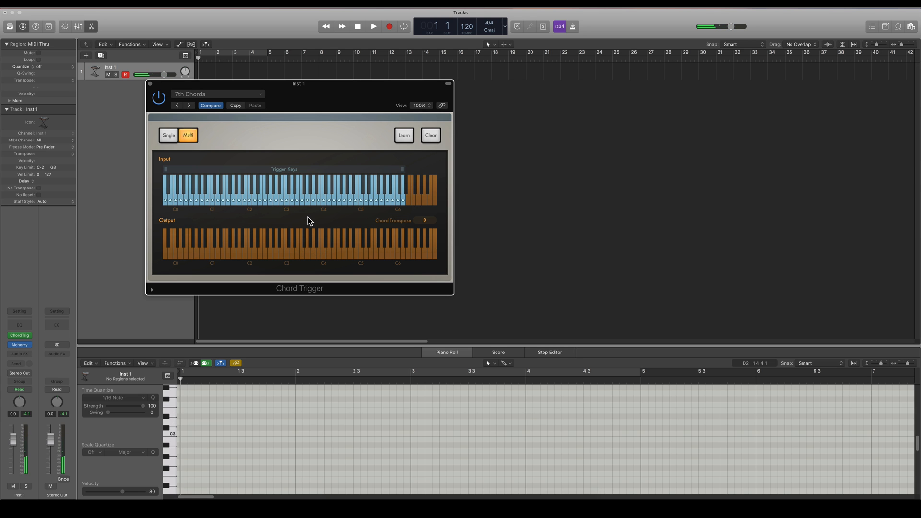
{"action": "mouse_move", "coordinate": [249, 146]}
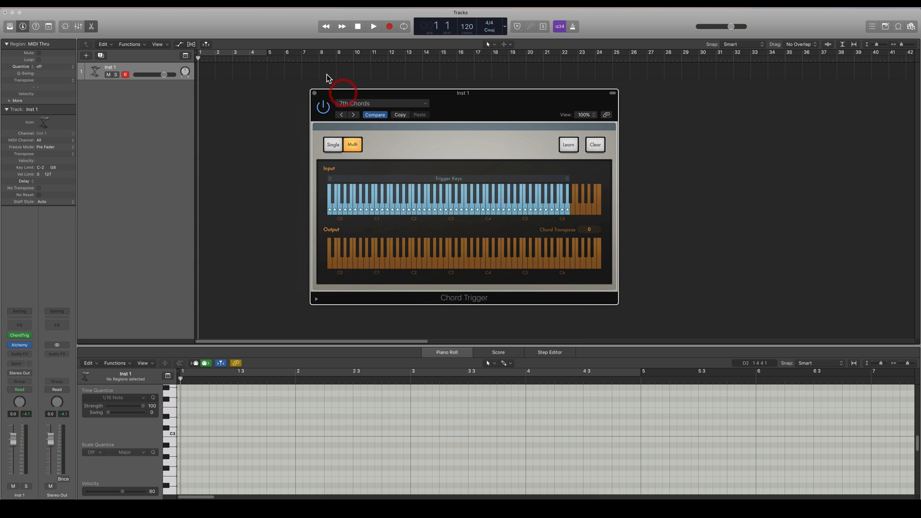
Record single trigger notes onto Inst 1 over the first four bars, producing seventh chords.
{"action": "left_click_drag", "start_coordinate": [201, 51], "coordinate": [311, 51]}
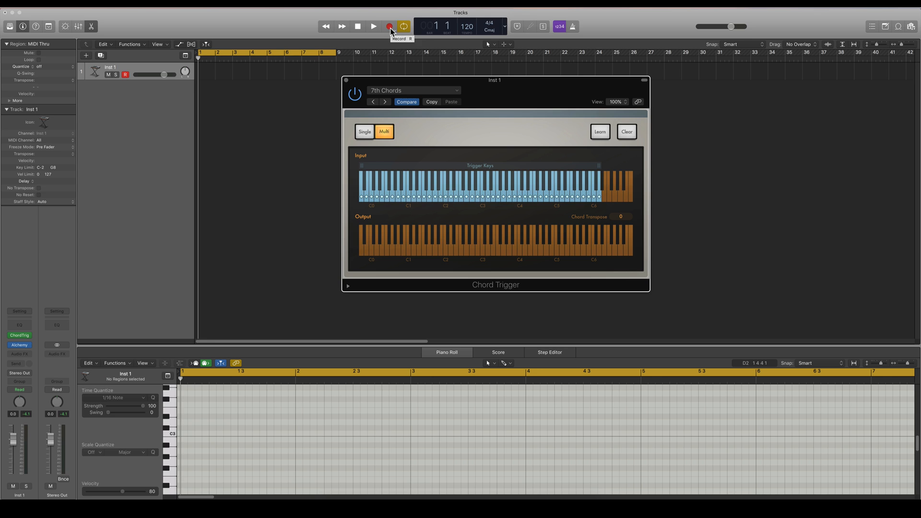
{"action": "left_click", "coordinate": [388, 26]}
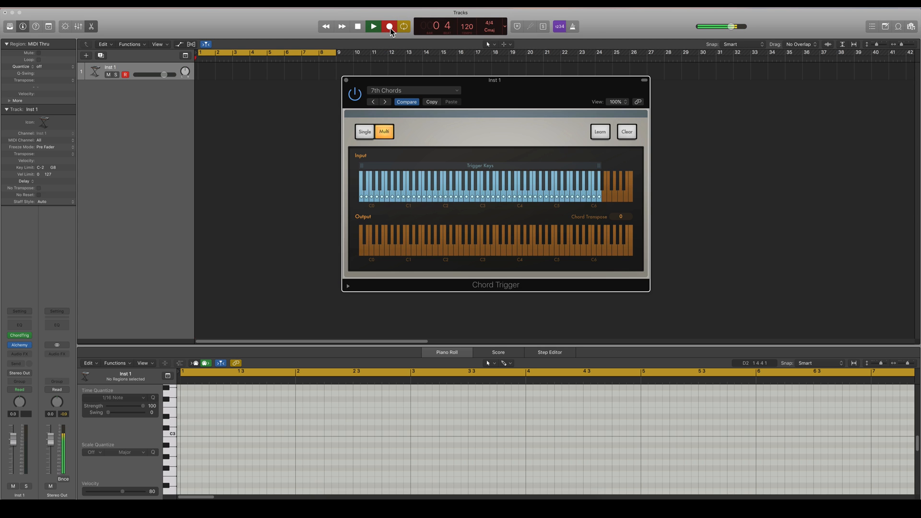
{"action": "left_click", "coordinate": [373, 26]}
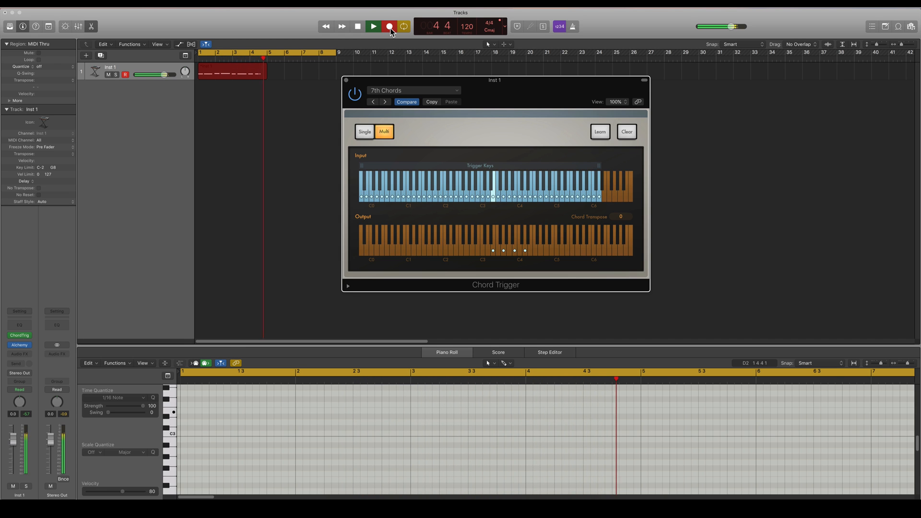
{"action": "left_click", "coordinate": [388, 27]}
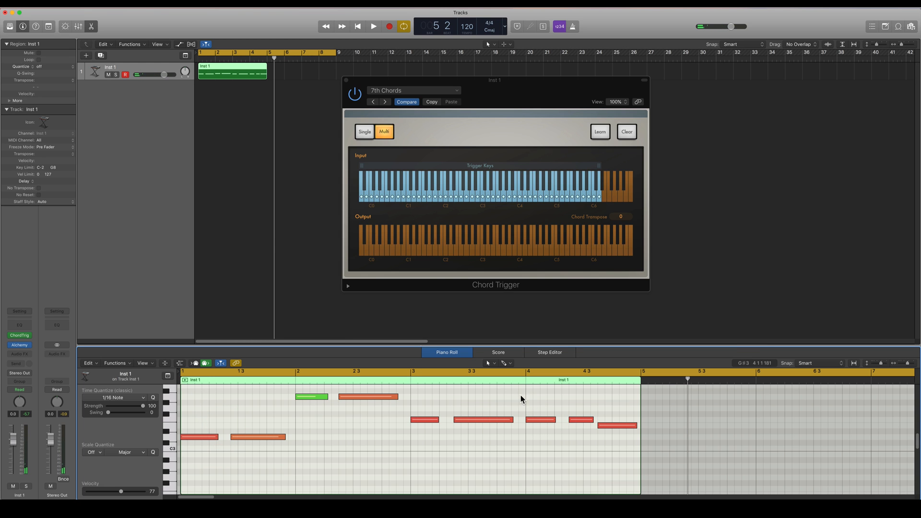
Quantize the recorded notes to 1/16 and audition the region.
{"action": "left_click", "coordinate": [373, 26]}
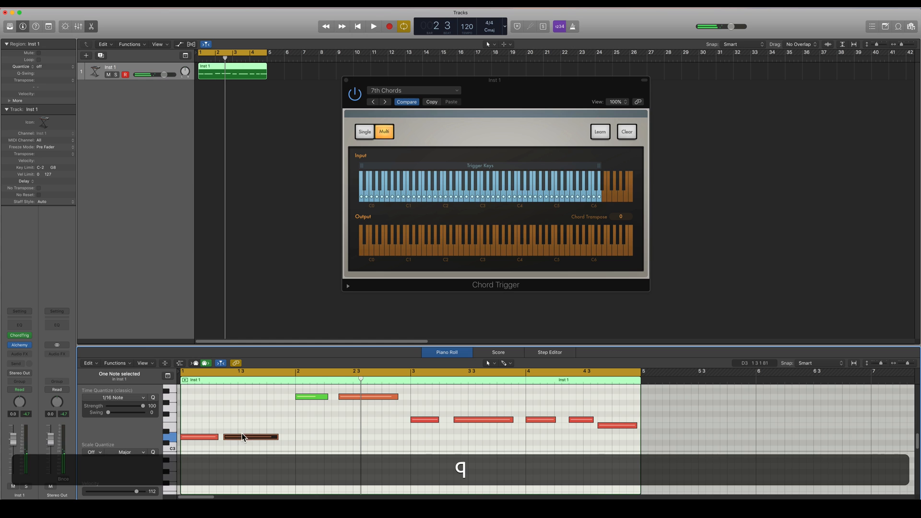
{"action": "left_click", "coordinate": [373, 26]}
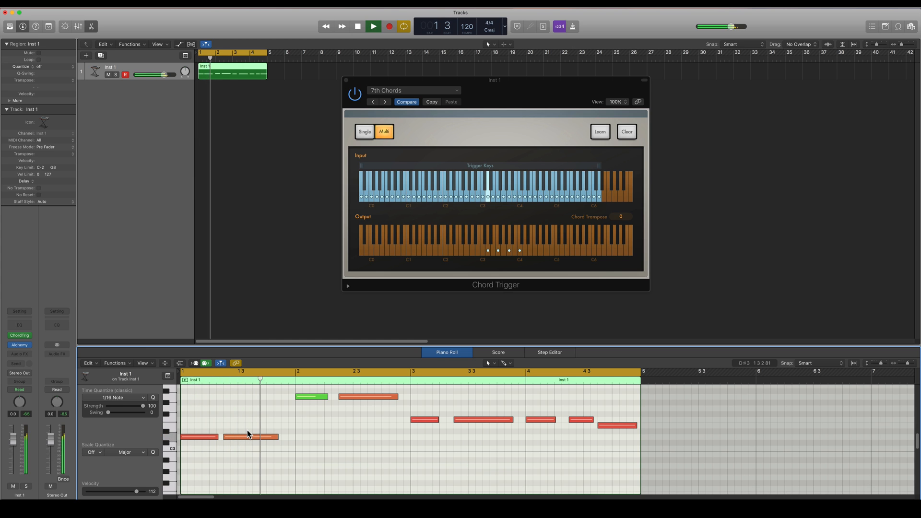
{"action": "left_click", "coordinate": [373, 27]}
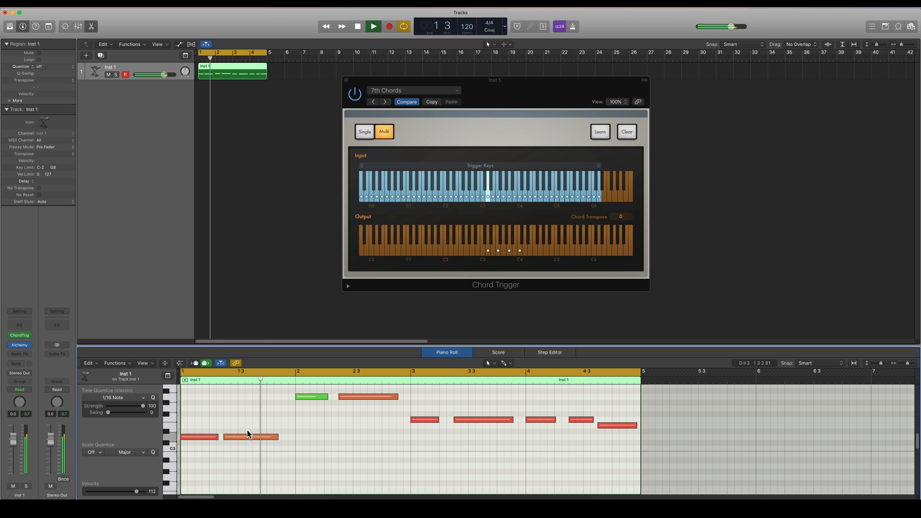
{"action": "left_click", "coordinate": [373, 27]}
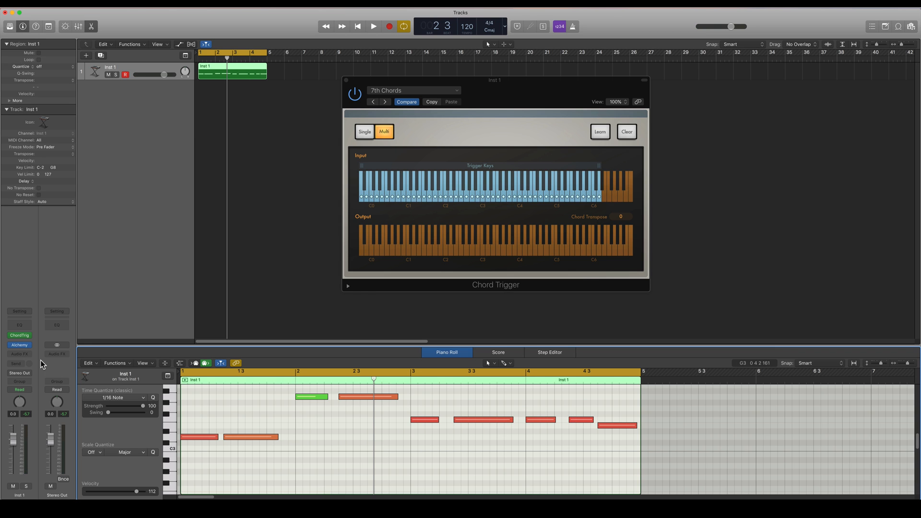
Add a Velocity Processor after Chord Trigger and set it to the Maximize Velocity preset.
{"action": "left_click", "coordinate": [19, 335]}
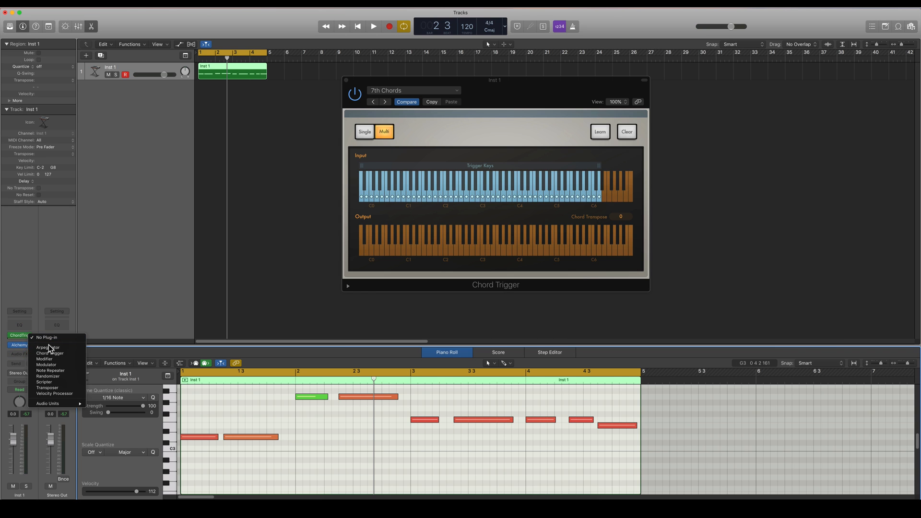
{"action": "mouse_move", "coordinate": [52, 393]}
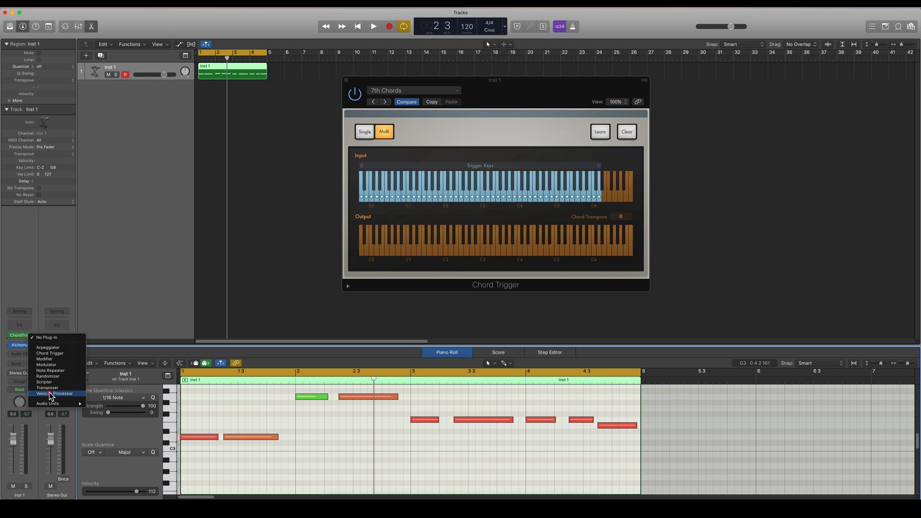
{"action": "left_click", "coordinate": [56, 393]}
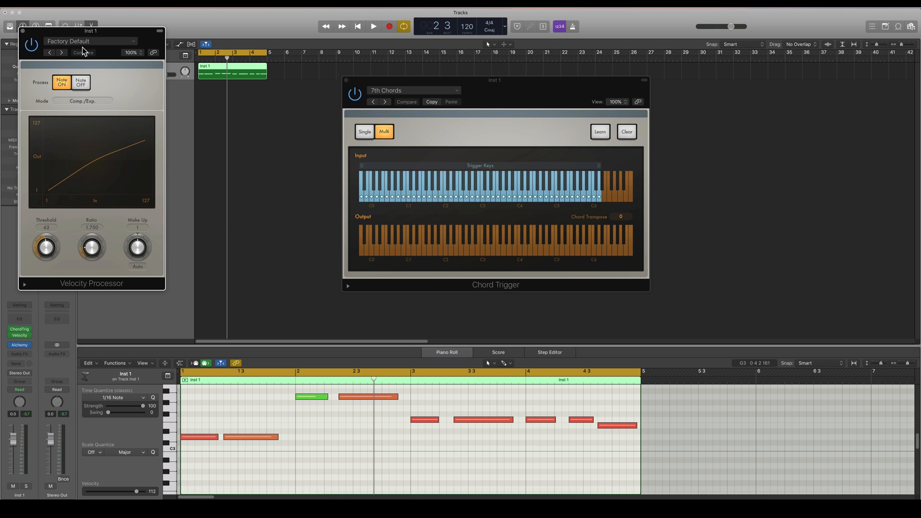
{"action": "left_click", "coordinate": [91, 41]}
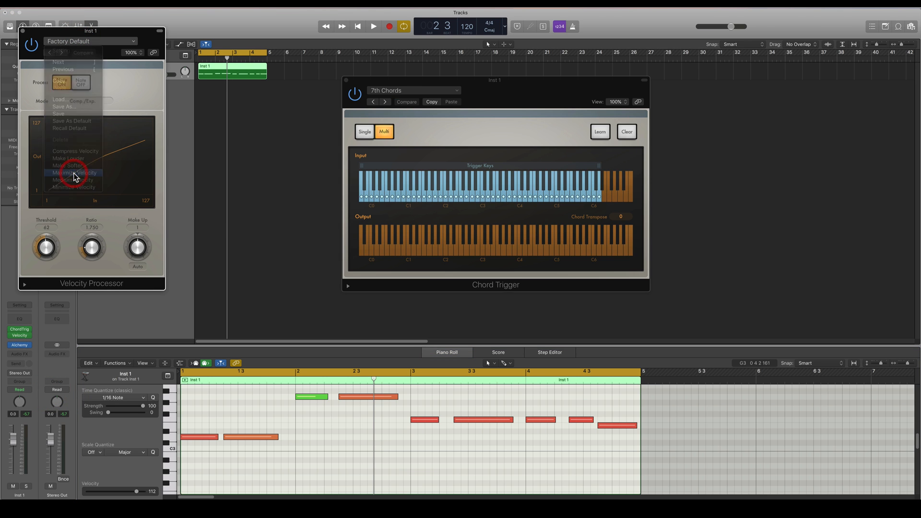
{"action": "left_click", "coordinate": [75, 172]}
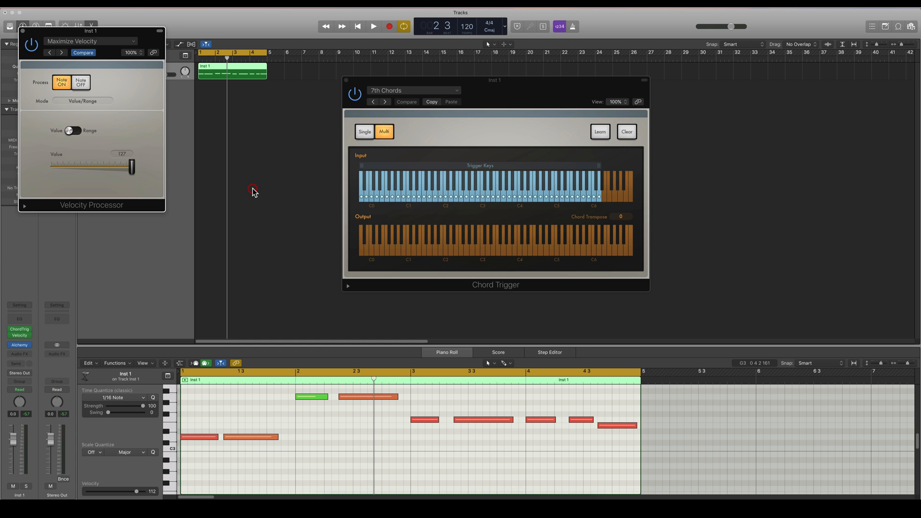
Play the region back to hear the maximized-velocity chords, then stop.
{"action": "left_click", "coordinate": [373, 27]}
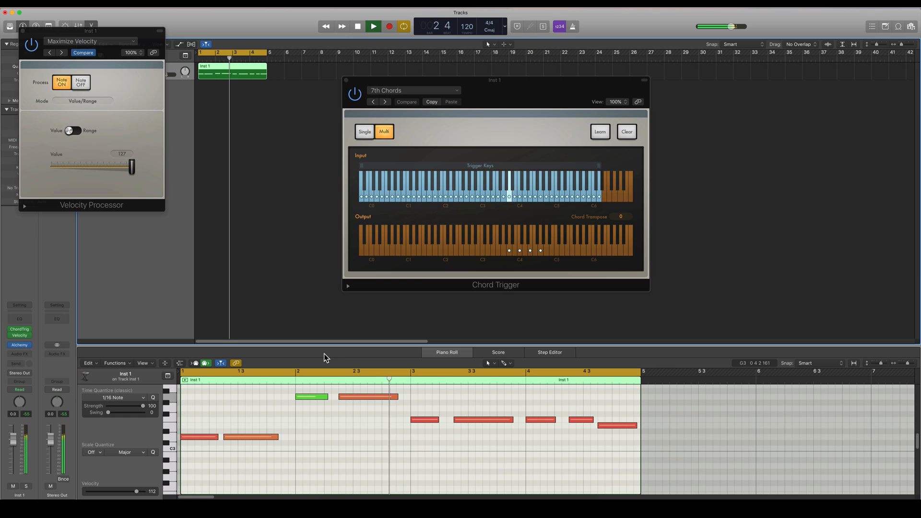
{"action": "left_click", "coordinate": [373, 26]}
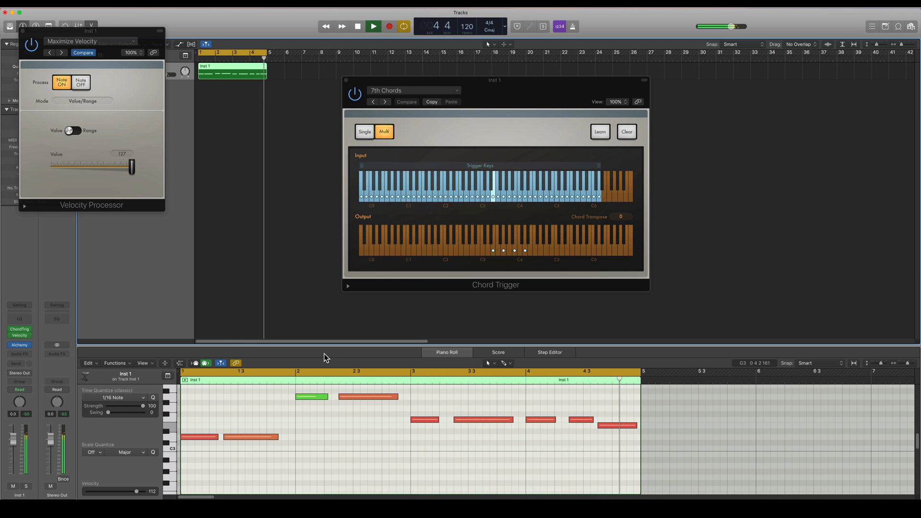
{"action": "left_click", "coordinate": [357, 26]}
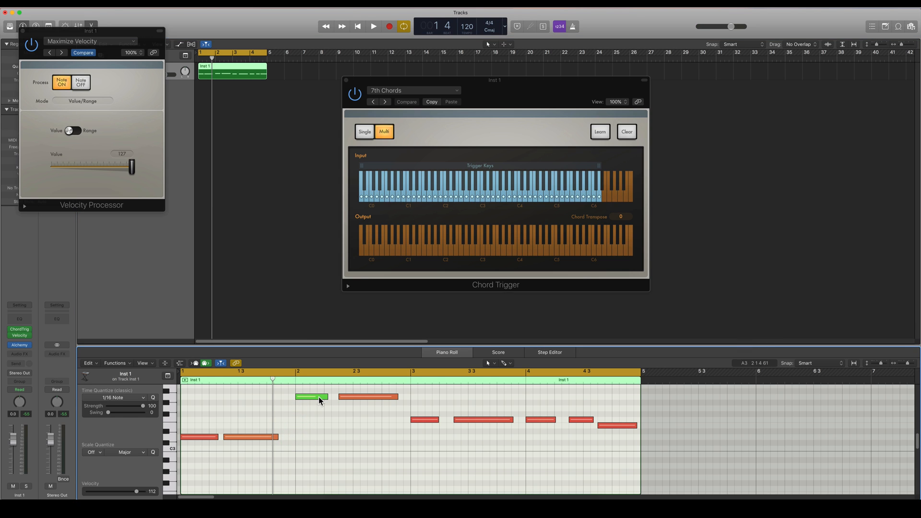
{"action": "mouse_move", "coordinate": [204, 438]}
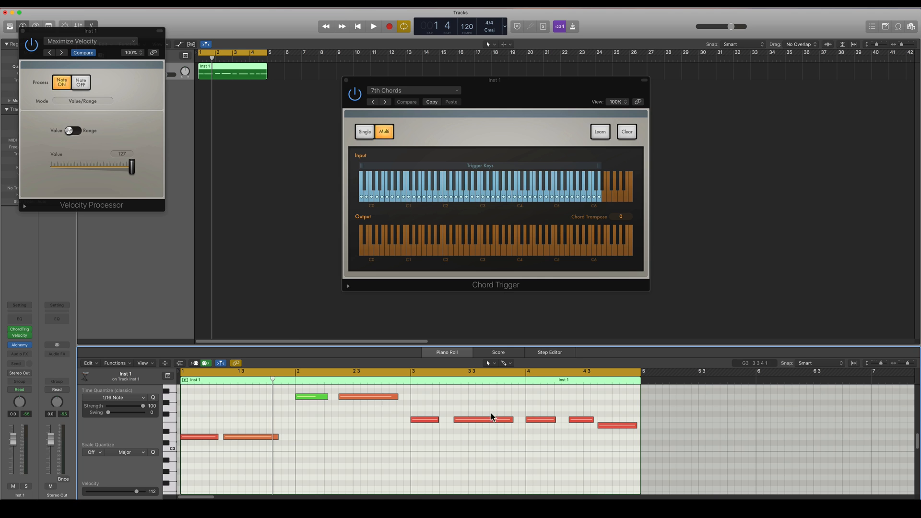
{"action": "mouse_move", "coordinate": [539, 405]}
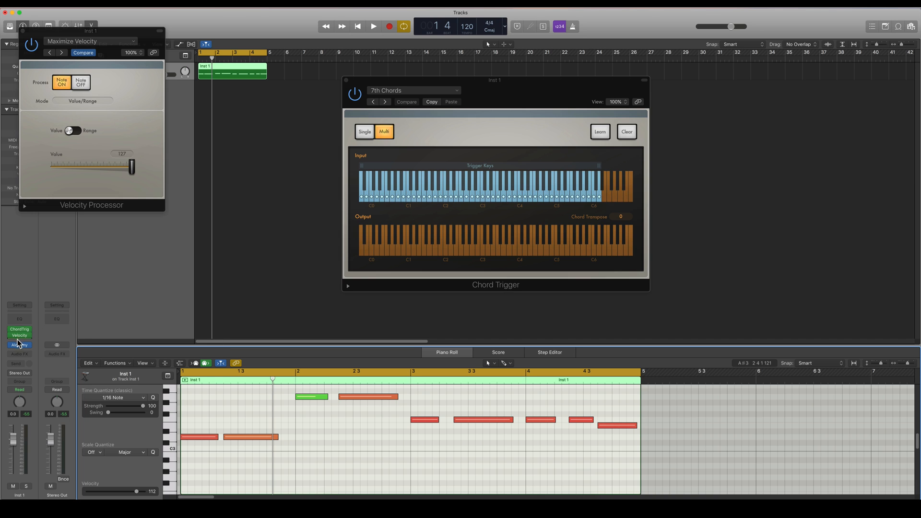
Bring up the MIDI effect menu on the empty Inst 1 slot to reach Midi FX Freeze.
{"action": "left_click", "coordinate": [20, 336]}
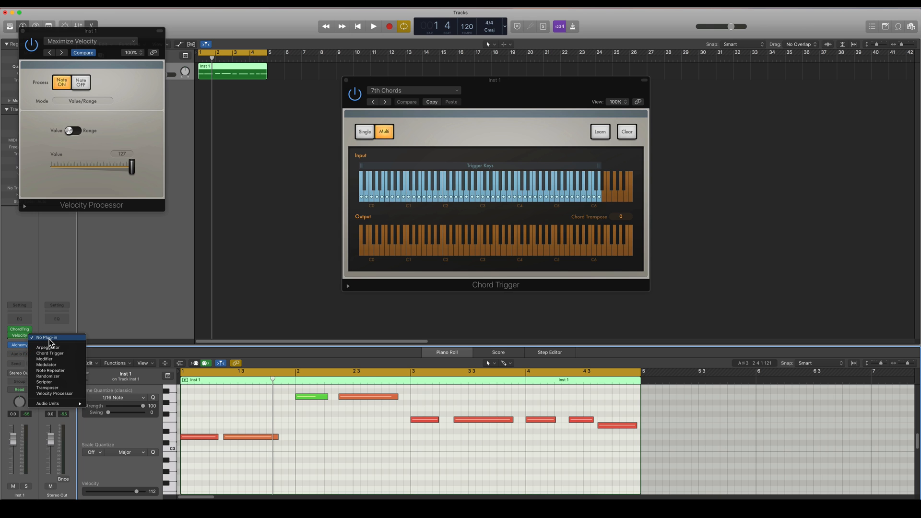
{"action": "mouse_move", "coordinate": [41, 367]}
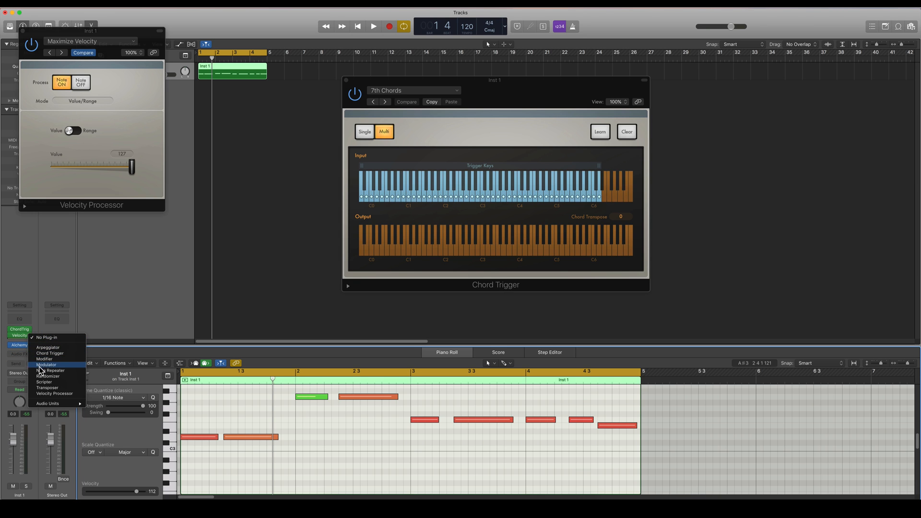
{"action": "mouse_move", "coordinate": [42, 368]}
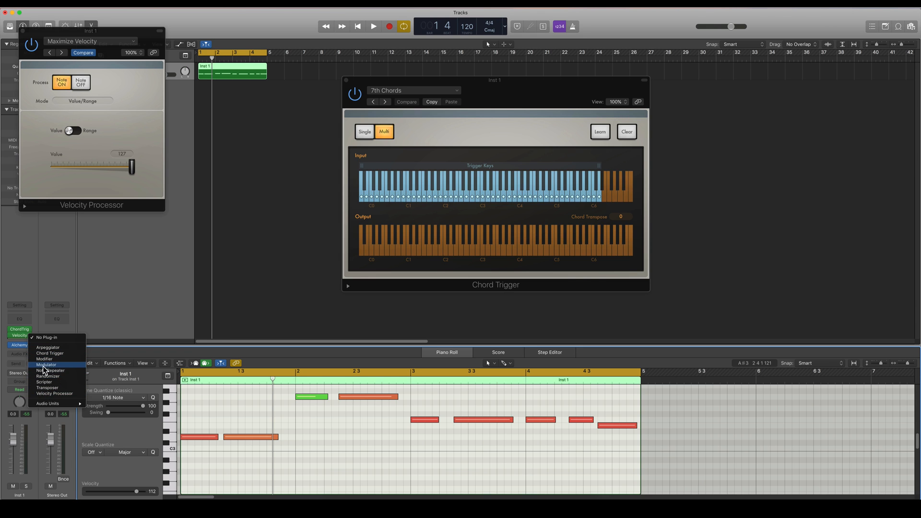
{"action": "mouse_move", "coordinate": [63, 379]}
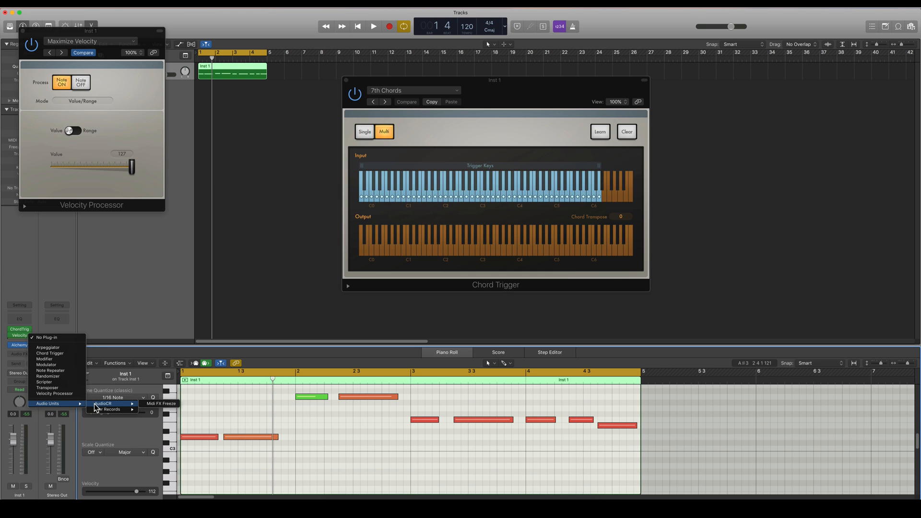
Insert Midi FX Freeze after the Velocity Processor and move its window aside.
{"action": "left_click", "coordinate": [160, 404]}
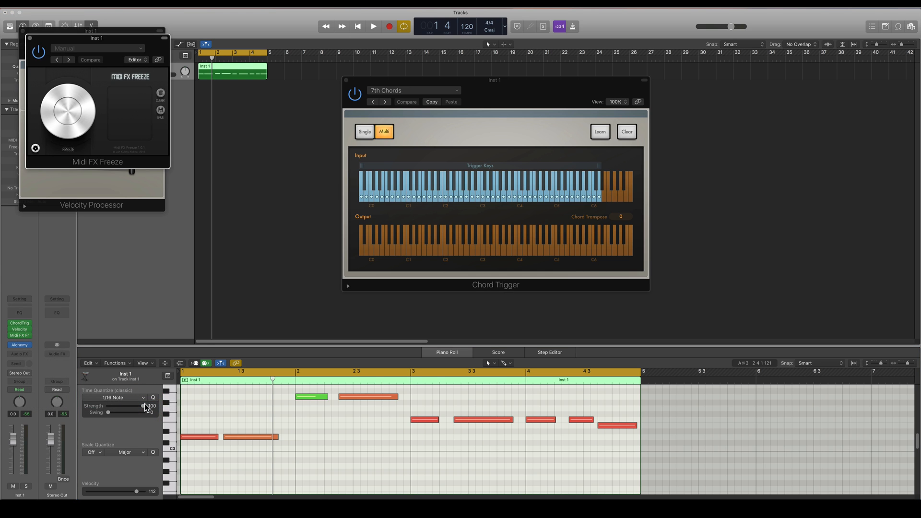
{"action": "mouse_move", "coordinate": [141, 80]}
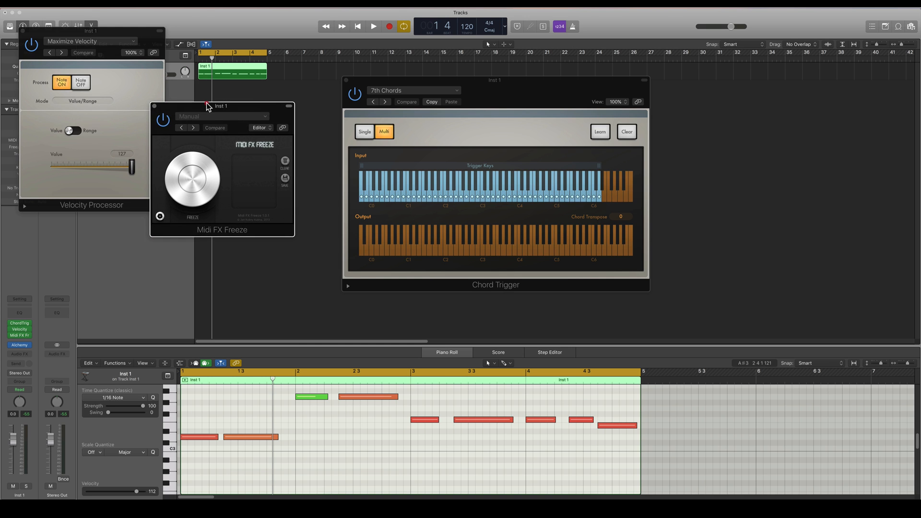
{"action": "left_click_drag", "start_coordinate": [220, 106], "coordinate": [235, 111]}
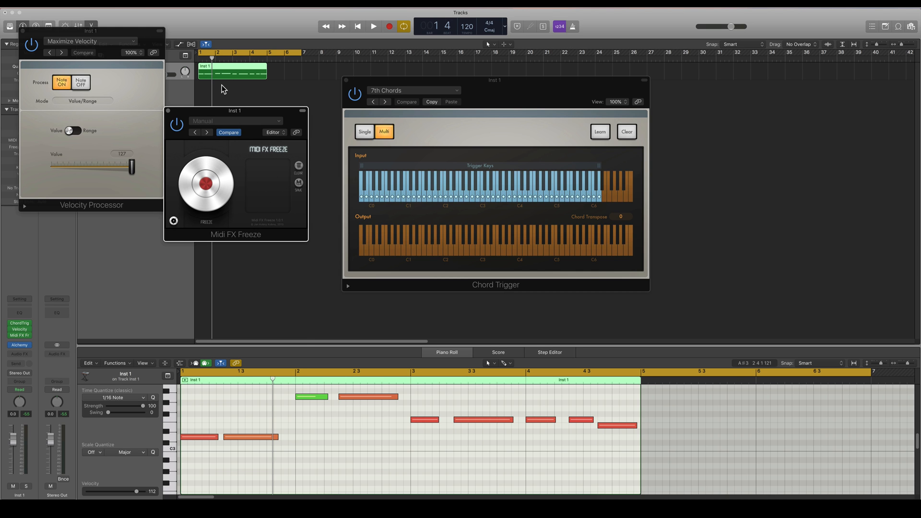
Freeze the chord-processed playback of the region as MIDI, then stop.
{"action": "left_click", "coordinate": [373, 27]}
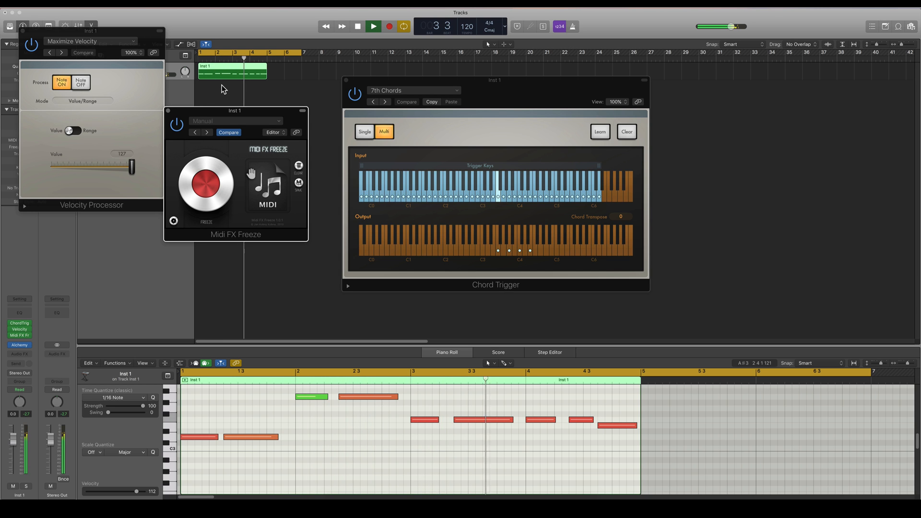
{"action": "left_click", "coordinate": [373, 27]}
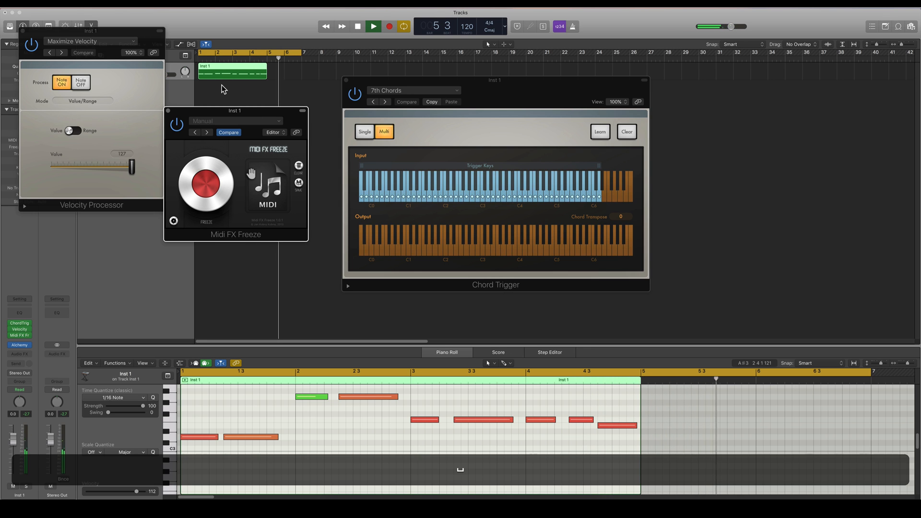
{"action": "left_click", "coordinate": [356, 25]}
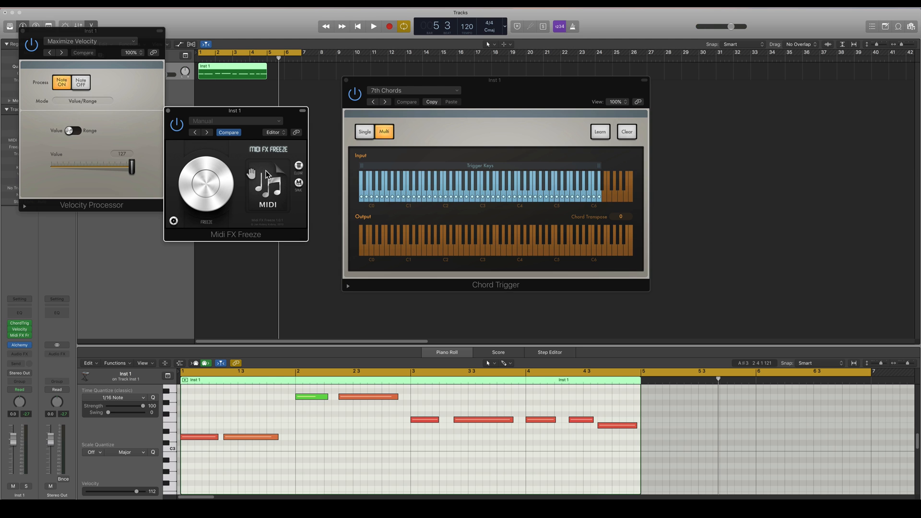
{"action": "mouse_move", "coordinate": [265, 190]}
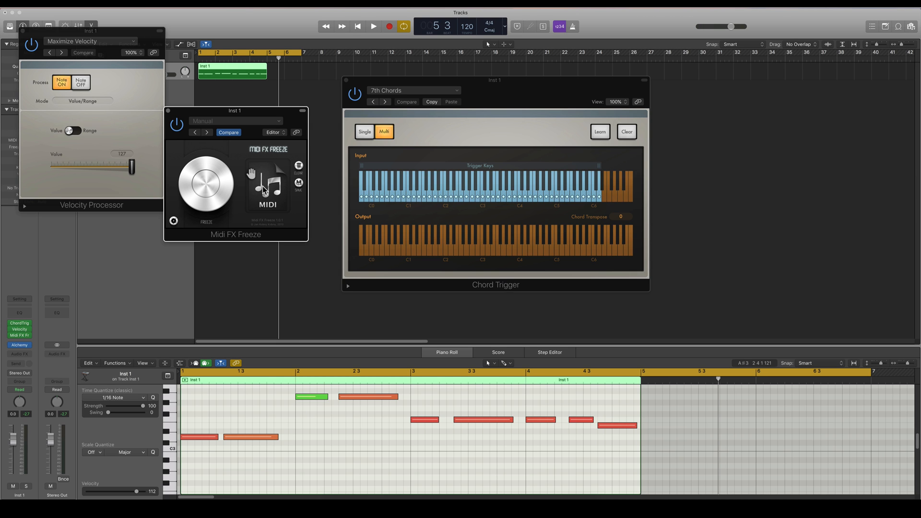
{"action": "mouse_move", "coordinate": [292, 75]}
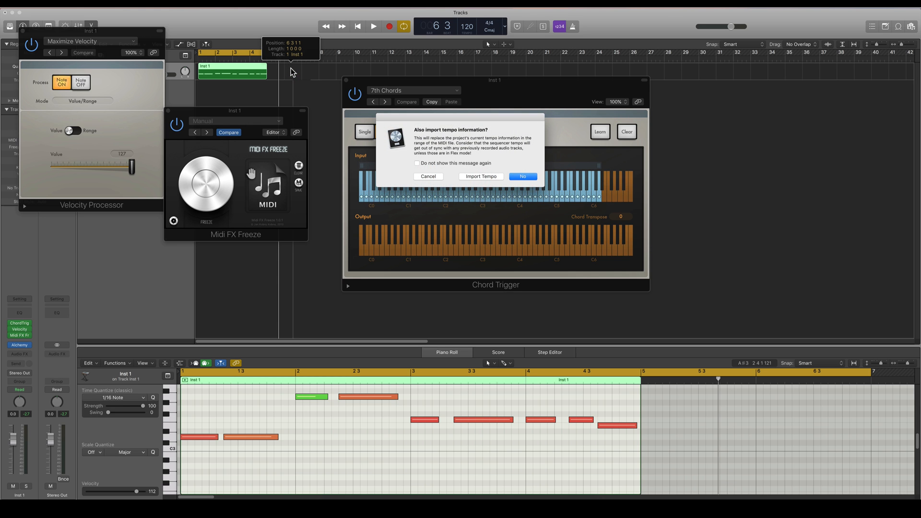
Drop the frozen chord MIDI onto Inst 1 without importing tempo and place it at bar 1.
{"action": "left_click", "coordinate": [522, 177]}
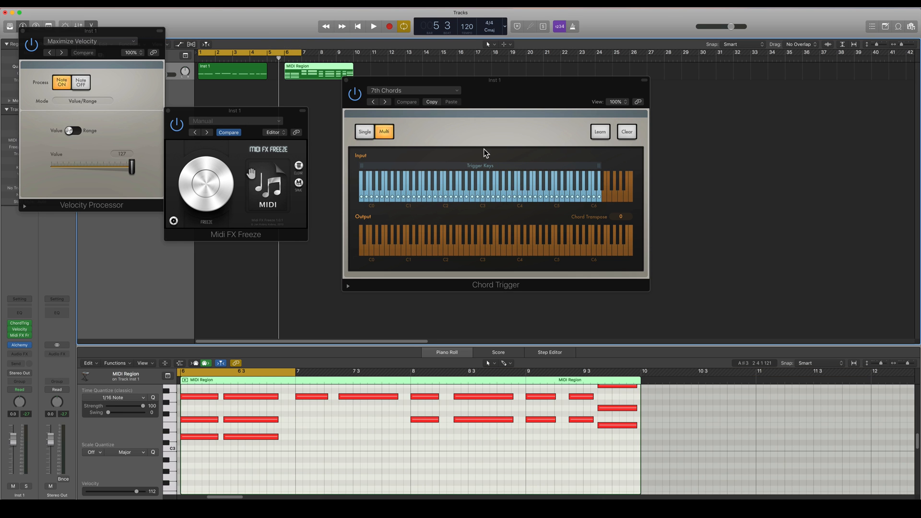
{"action": "left_click", "coordinate": [233, 72]}
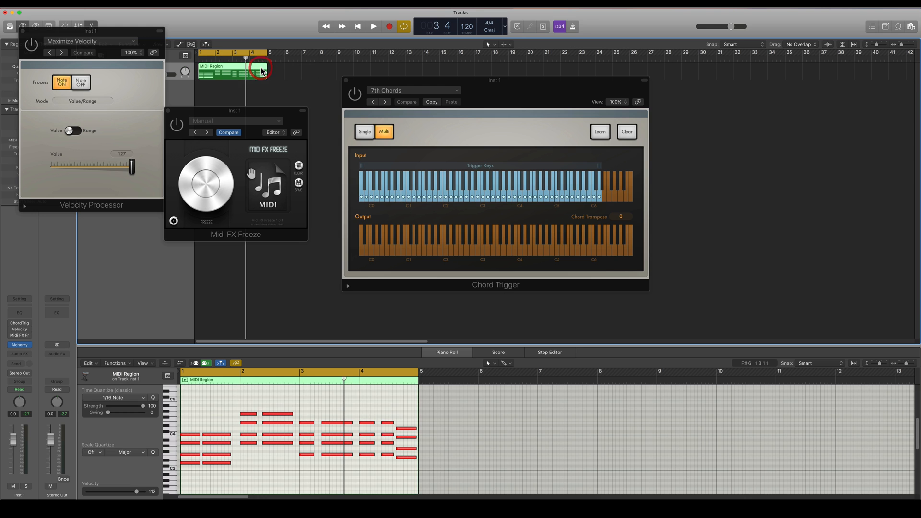
Play the new seventh-chord region from the start and stop afterwards.
{"action": "left_click", "coordinate": [373, 26]}
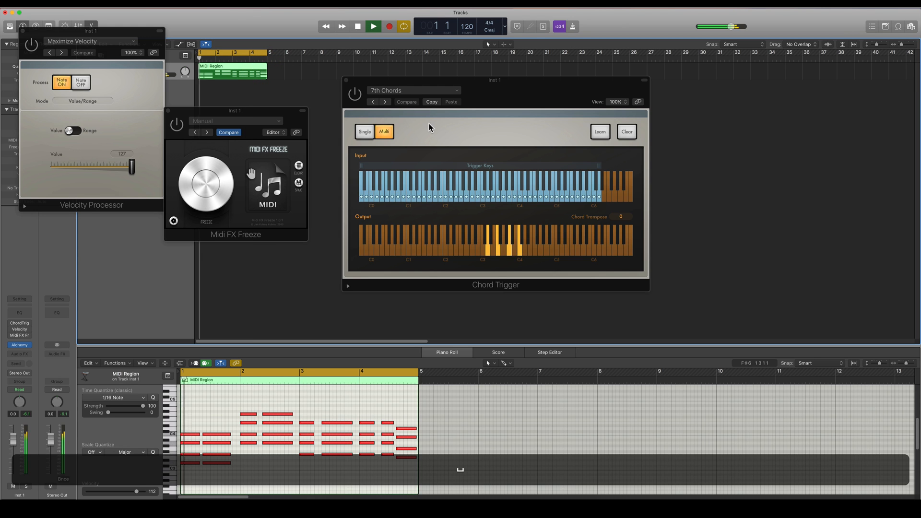
{"action": "left_click", "coordinate": [373, 27]}
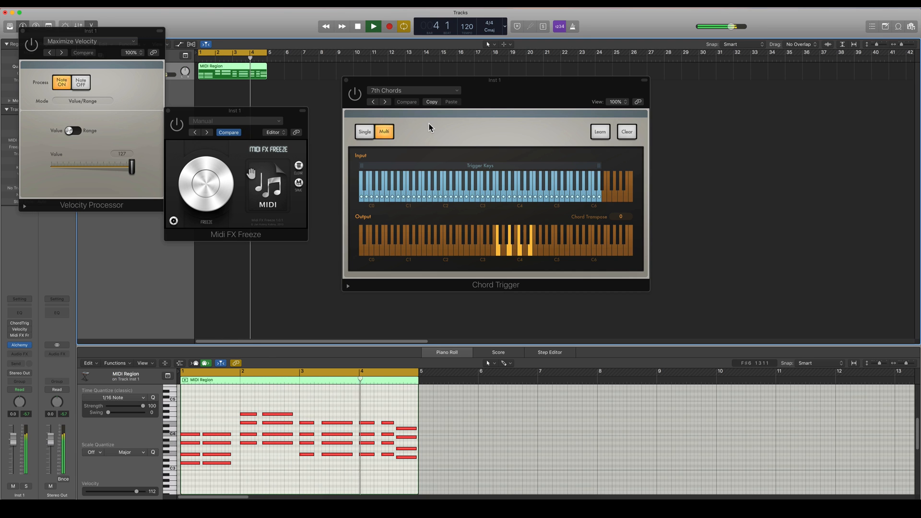
{"action": "left_click", "coordinate": [374, 26]}
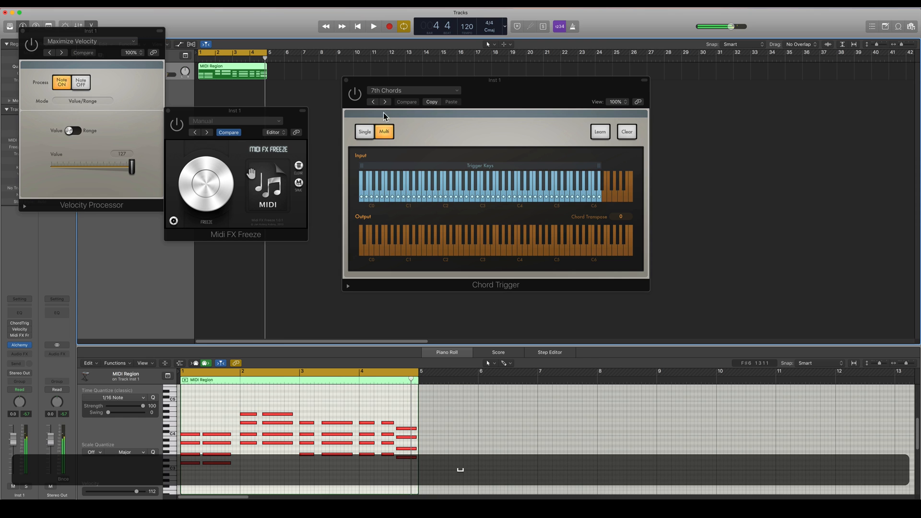
Set the Chord Trigger slot to No Plug-in and begin removing the next MIDI effect.
{"action": "left_click", "coordinate": [19, 338]}
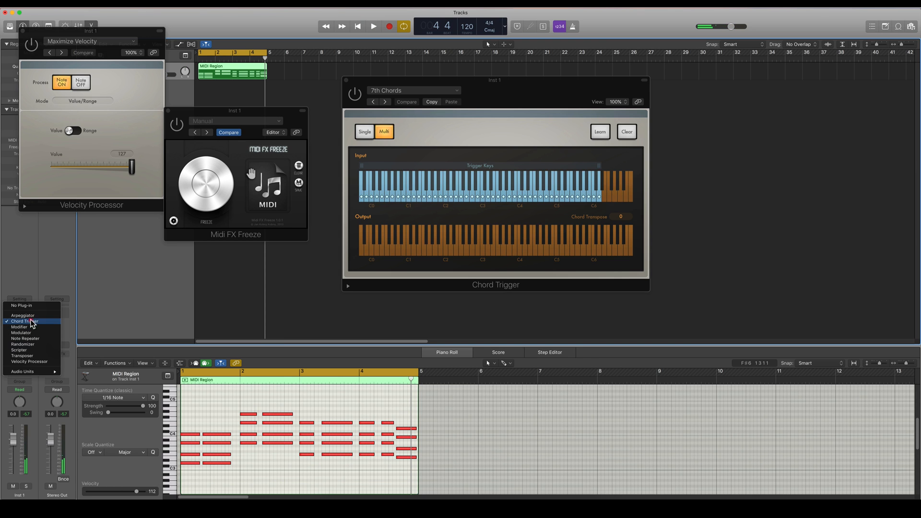
{"action": "left_click", "coordinate": [30, 327]}
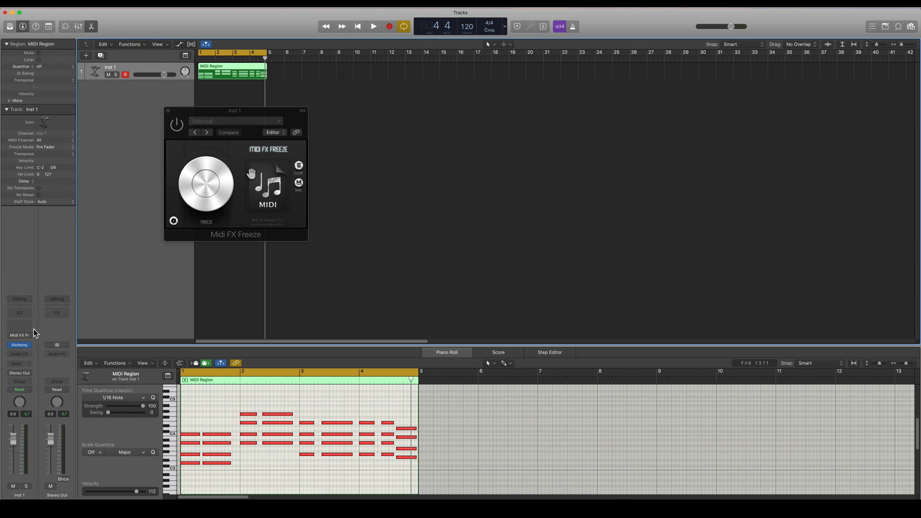
{"action": "left_click", "coordinate": [19, 345]}
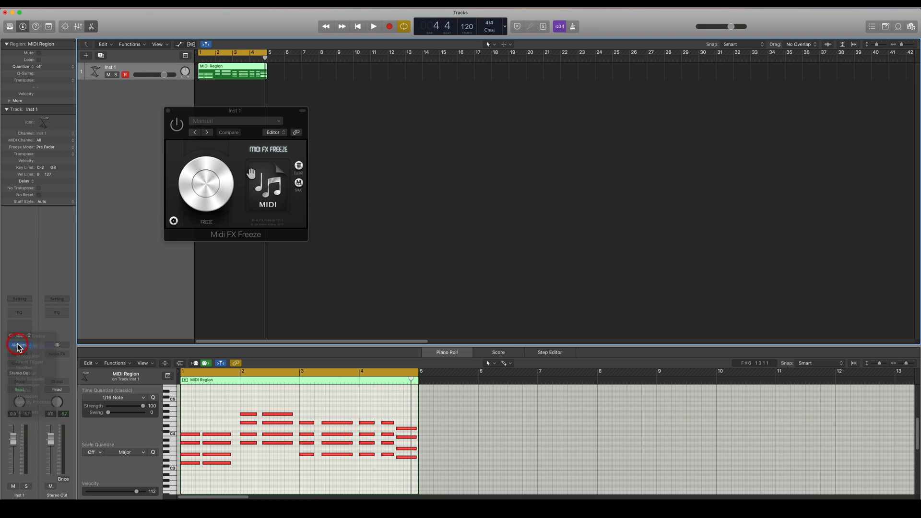